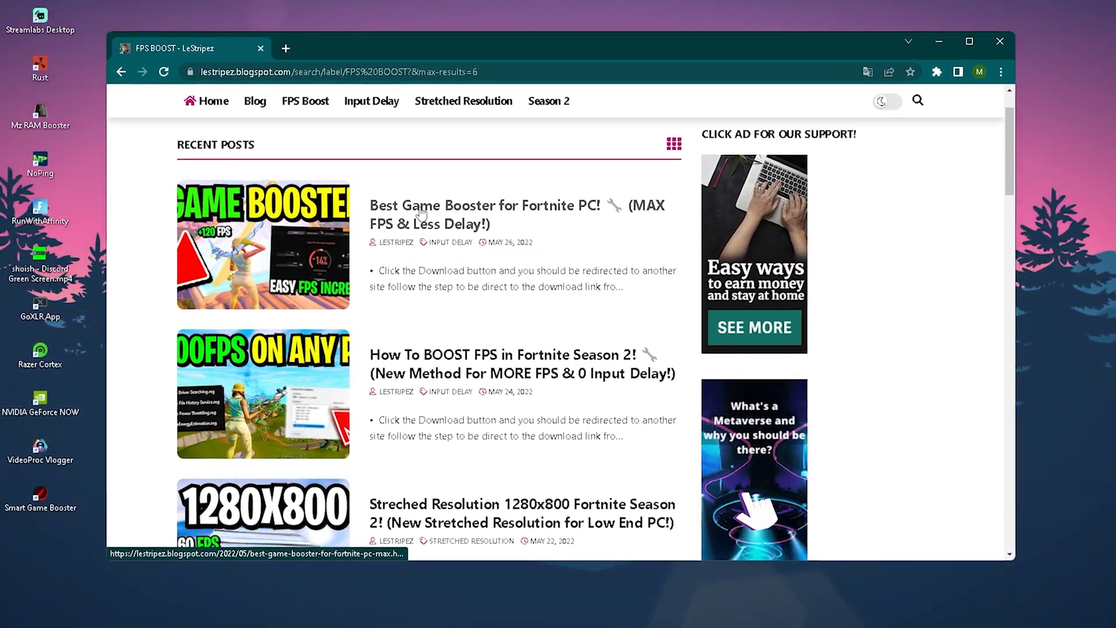
# Open the Best Game Booster for Fortnite PC post and extract Ultimate Windows Tweaker.zip on the desktop
pyautogui.click(484, 205)
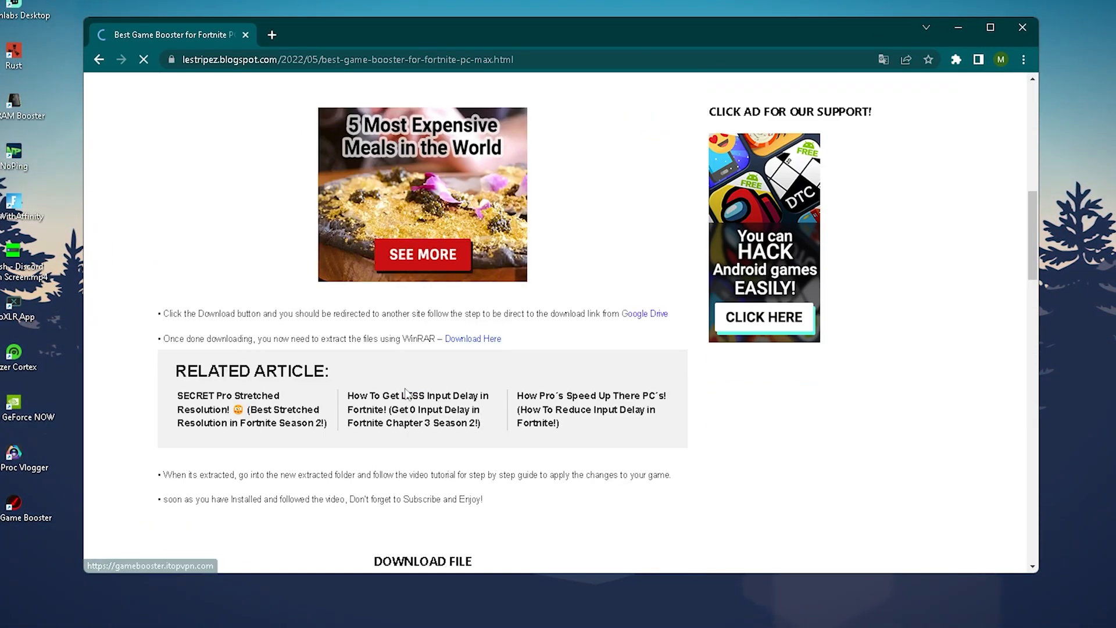
pyautogui.scroll(-3)
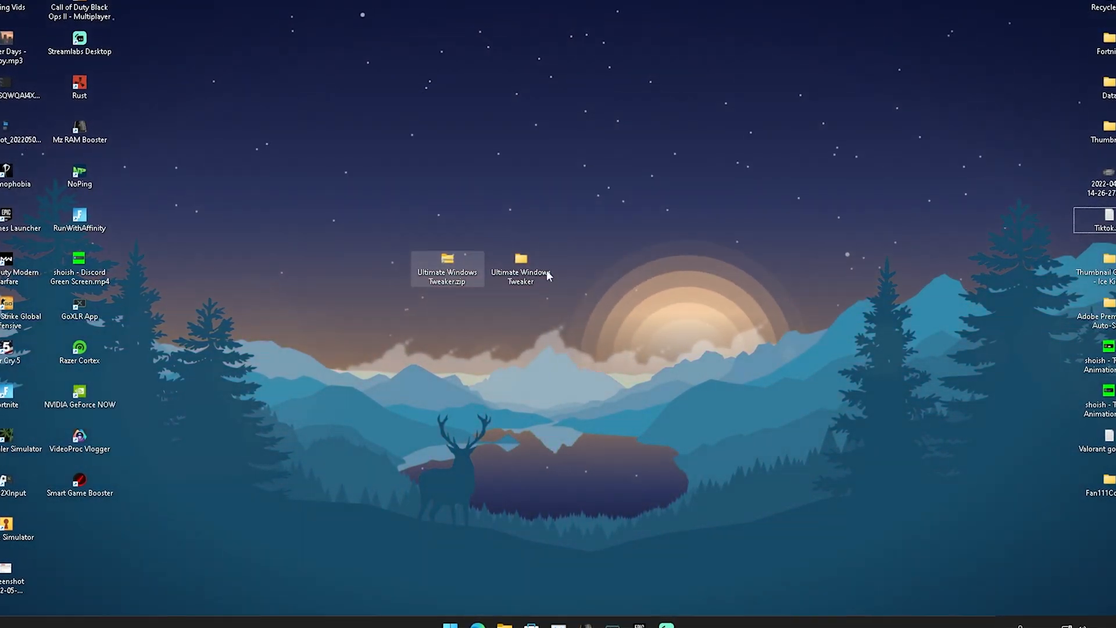
pyautogui.rightClick(447, 274)
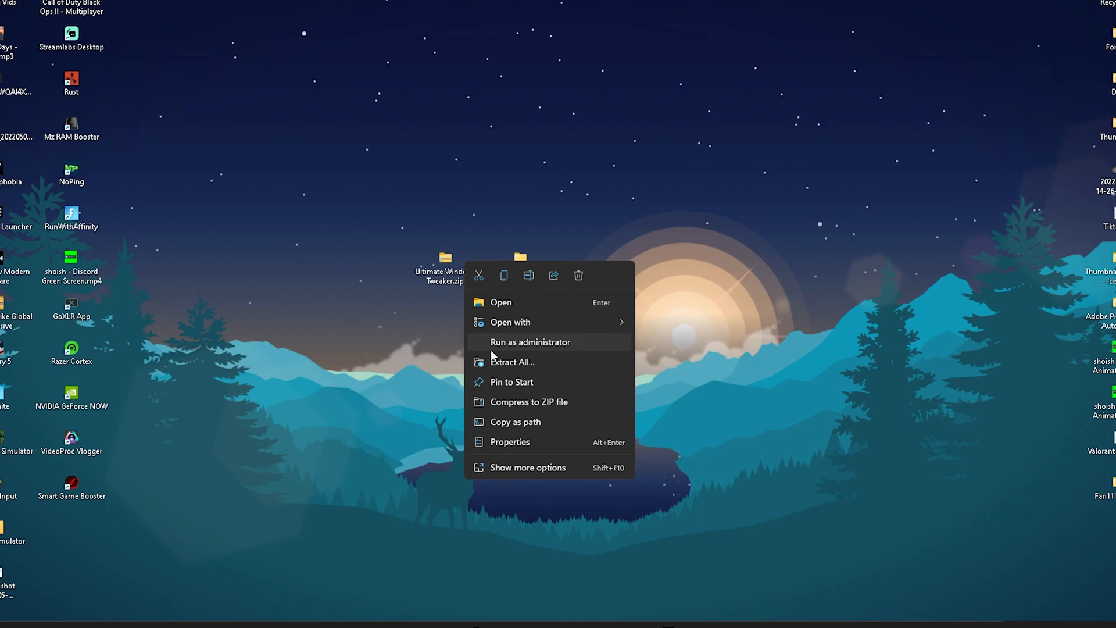
pyautogui.click(511, 362)
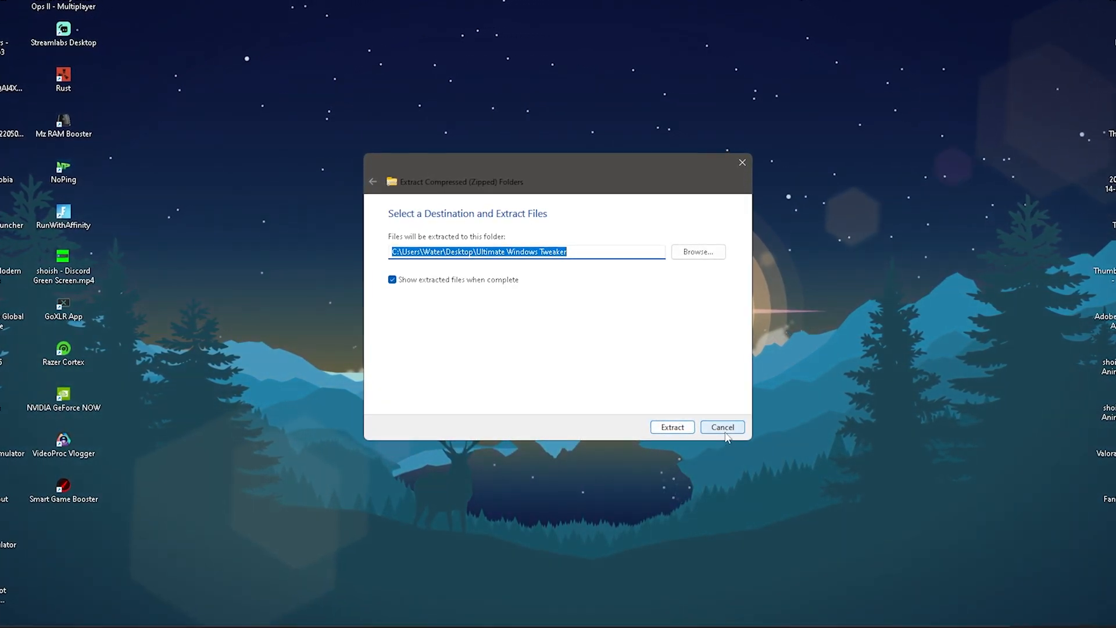
pyautogui.click(670, 426)
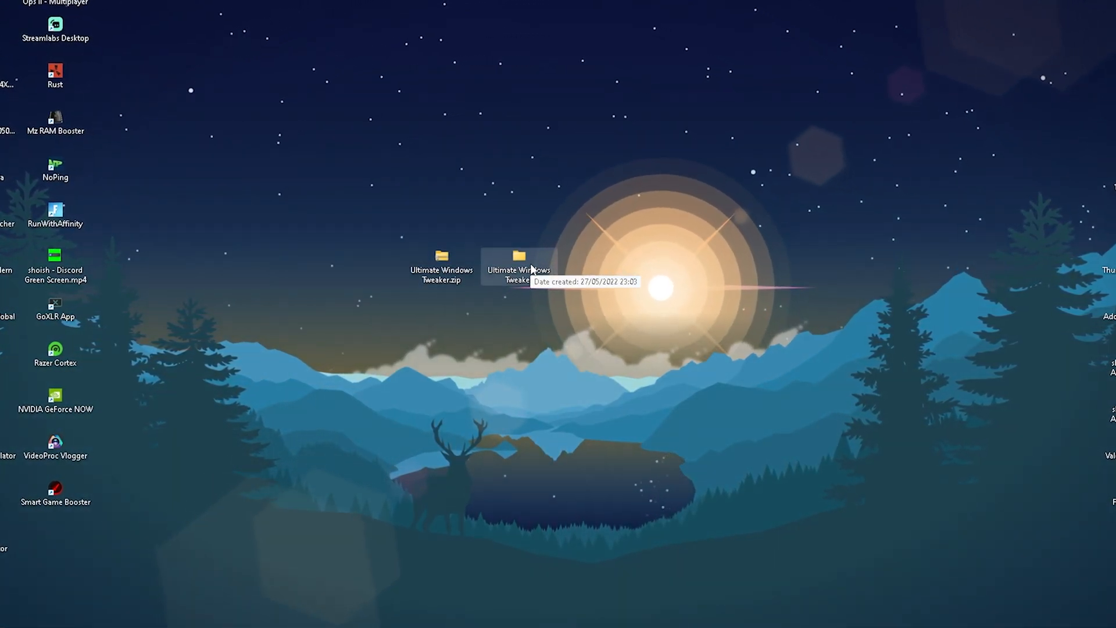
# Run Ultimate Windows Tweaker 4.8.exe from the extracted folder and nudge its window into place
pyautogui.doubleClick(517, 263)
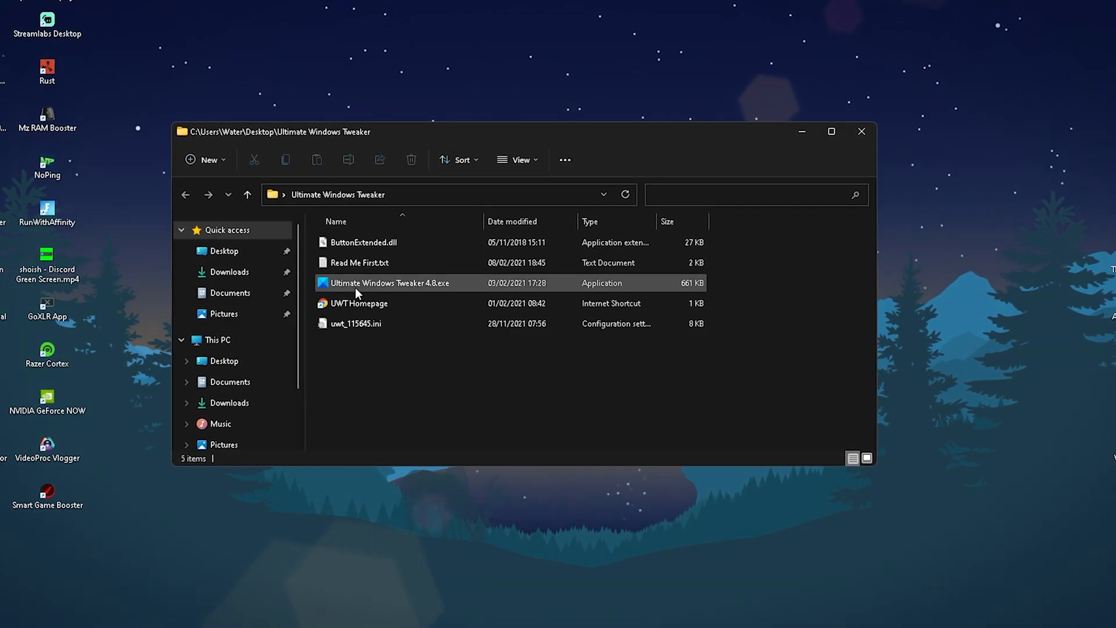
pyautogui.doubleClick(389, 283)
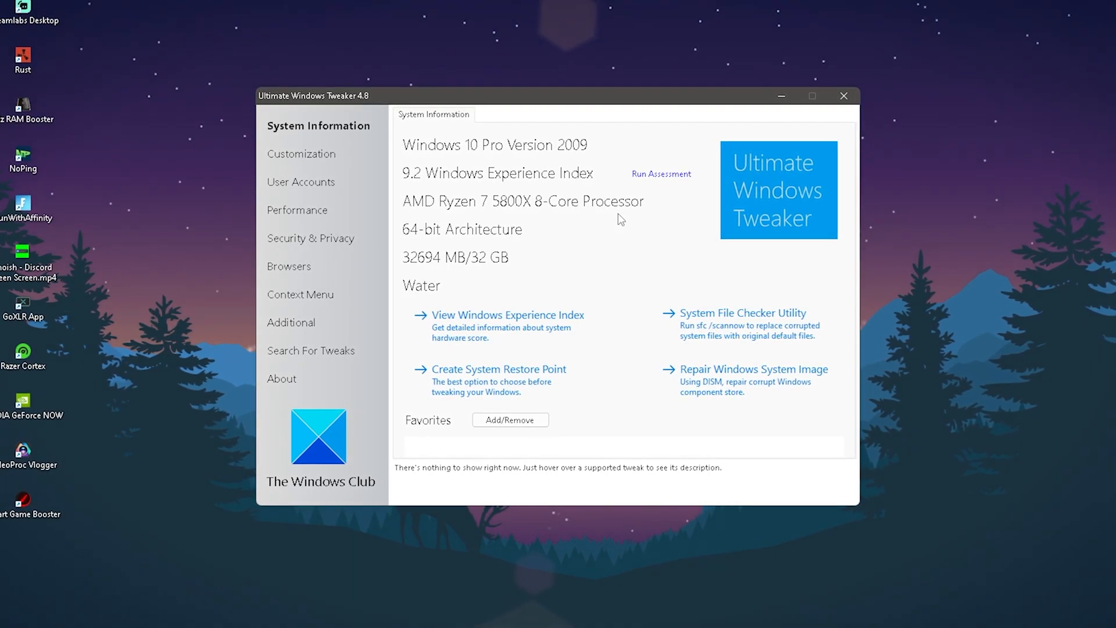
pyautogui.moveTo(314, 95); pyautogui.dragTo(312, 91)
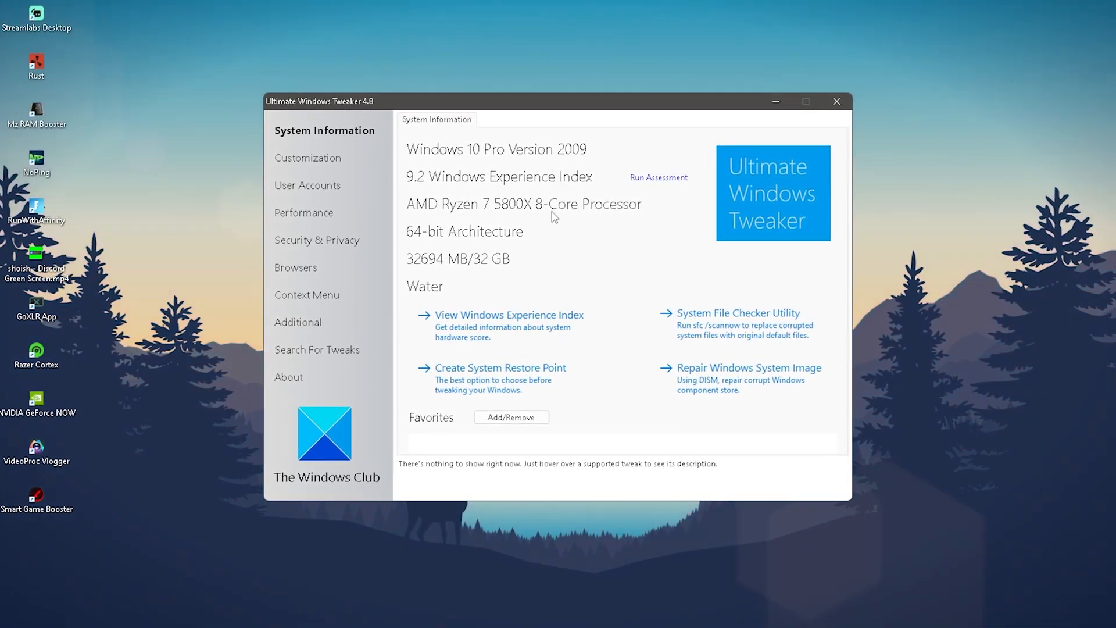
# Switch to the Performance page in the left sidebar
pyautogui.click(304, 212)
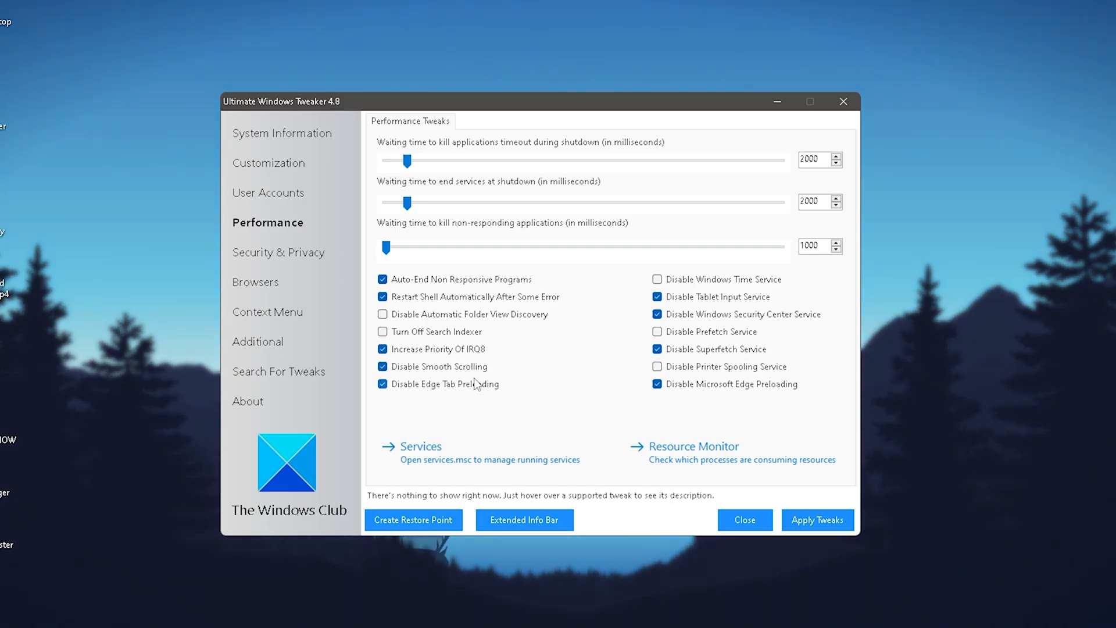
pyautogui.moveTo(471, 397)
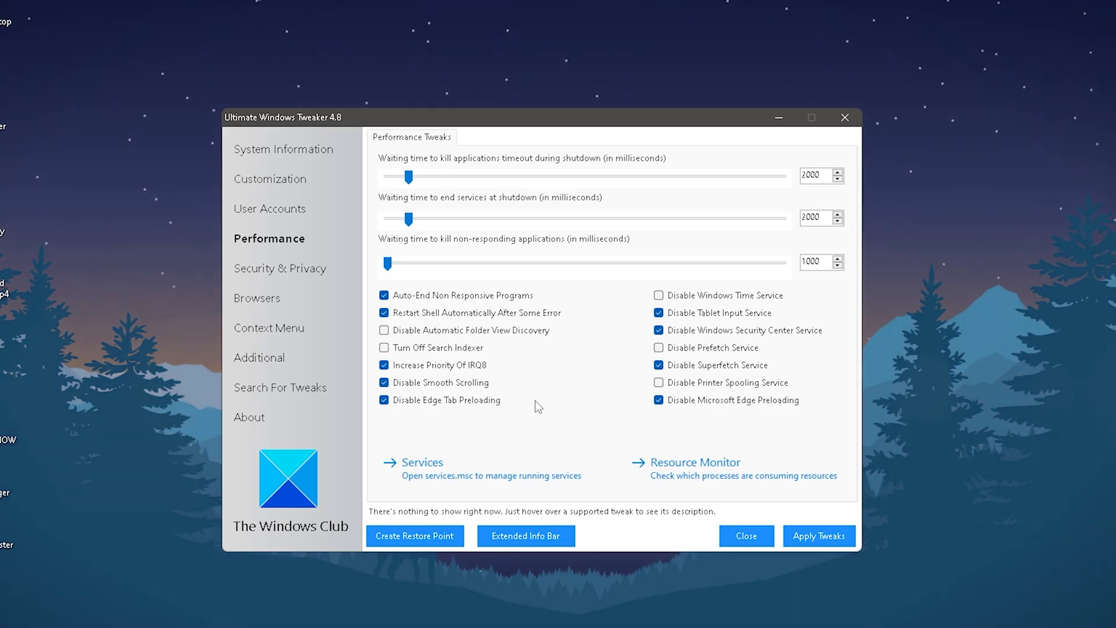
# Tick Disable Windows Mobility Center under Security & Privacy
pyautogui.click(284, 268)
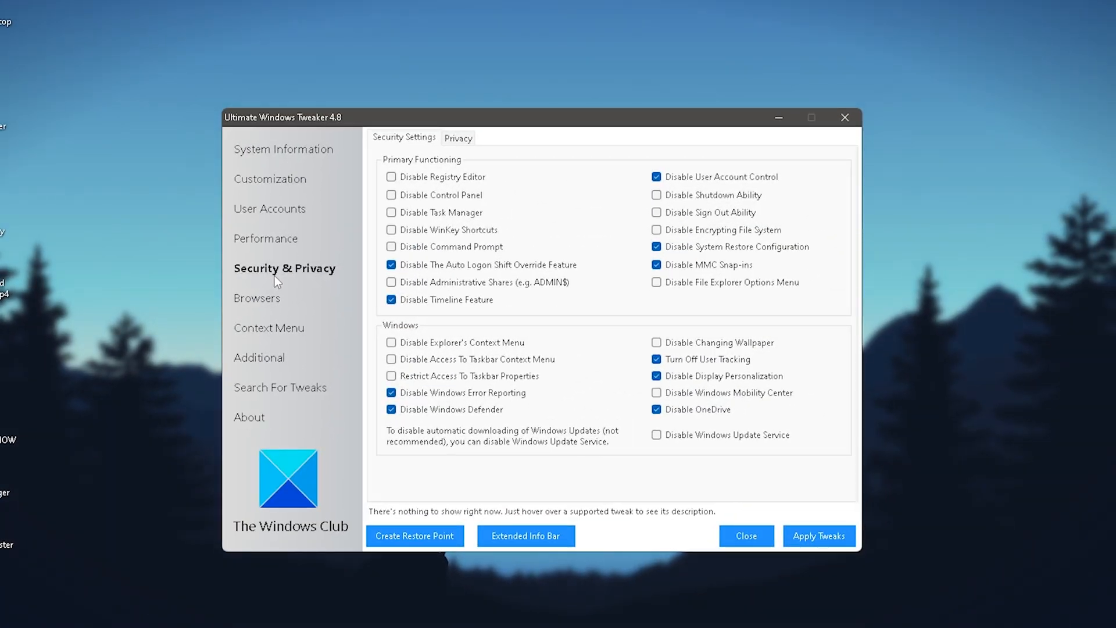
pyautogui.moveTo(418, 204)
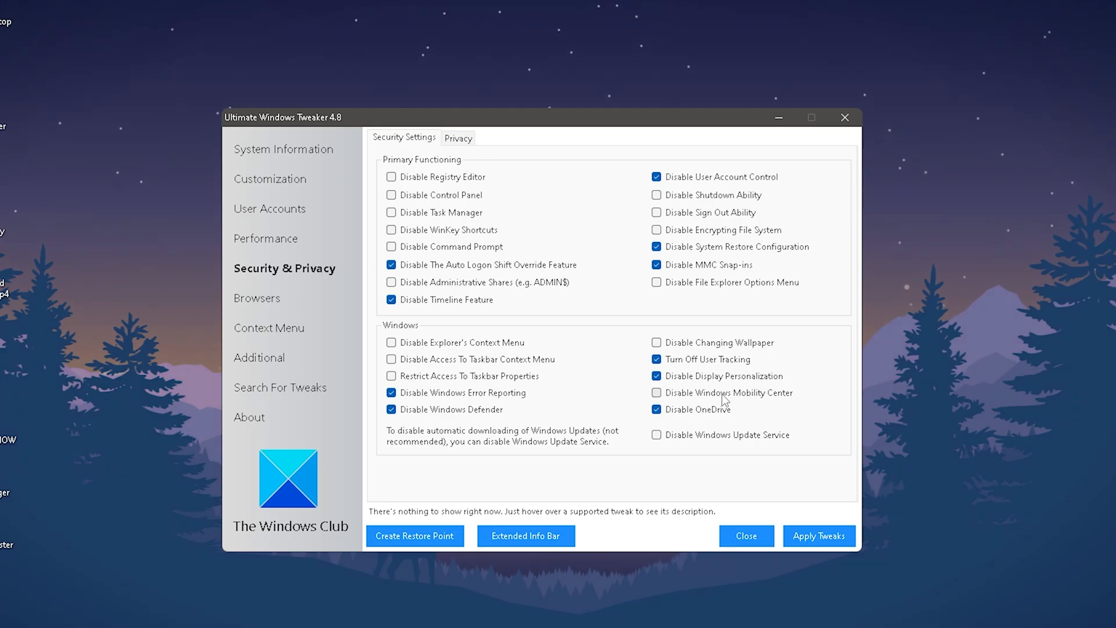
pyautogui.click(655, 392)
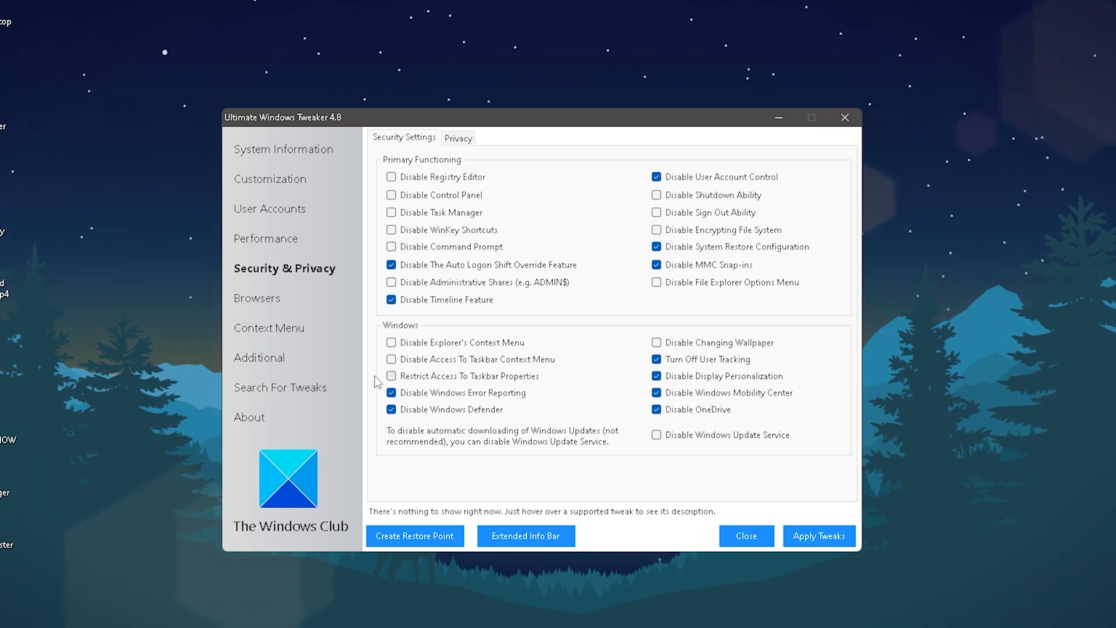
pyautogui.moveTo(545, 342)
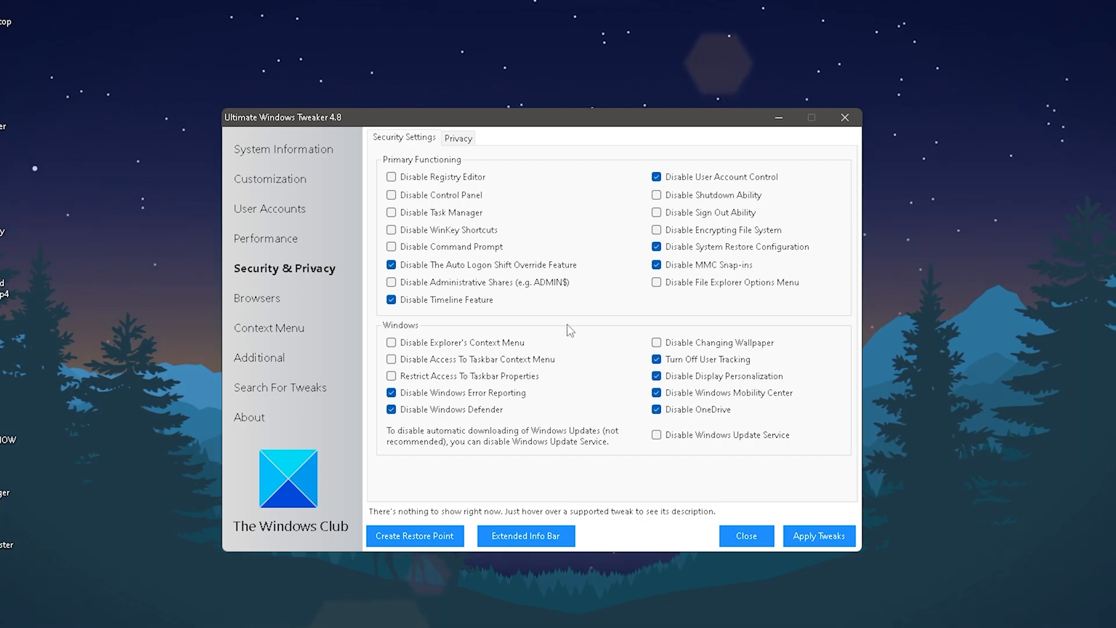
# Switch to the Privacy tab showing telemetry, Cortana and app-access options
pyautogui.click(457, 137)
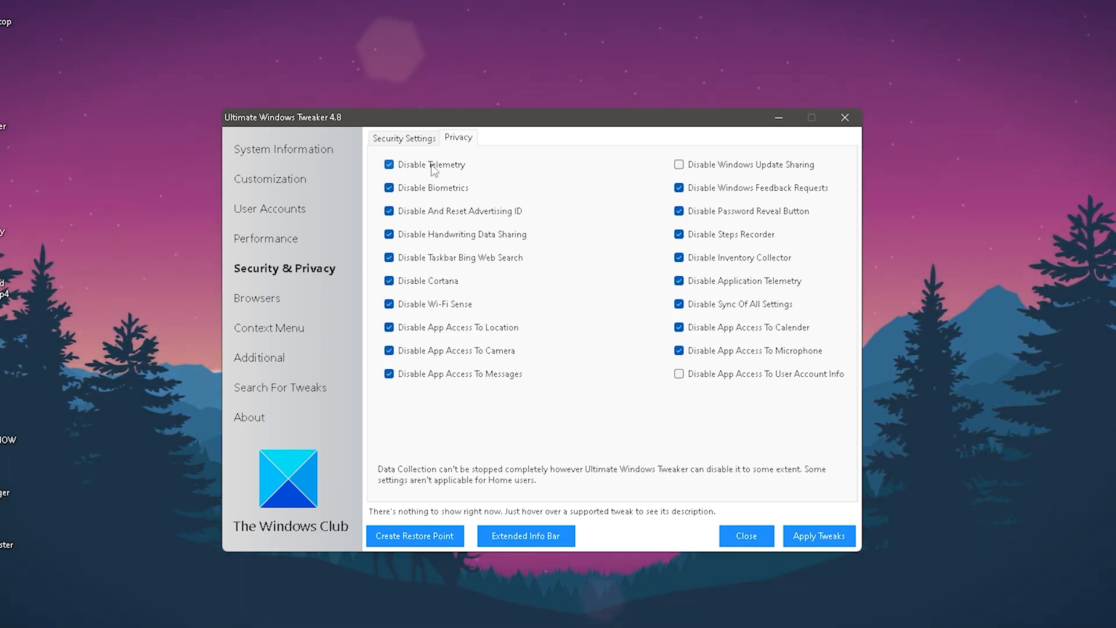
pyautogui.moveTo(441, 307)
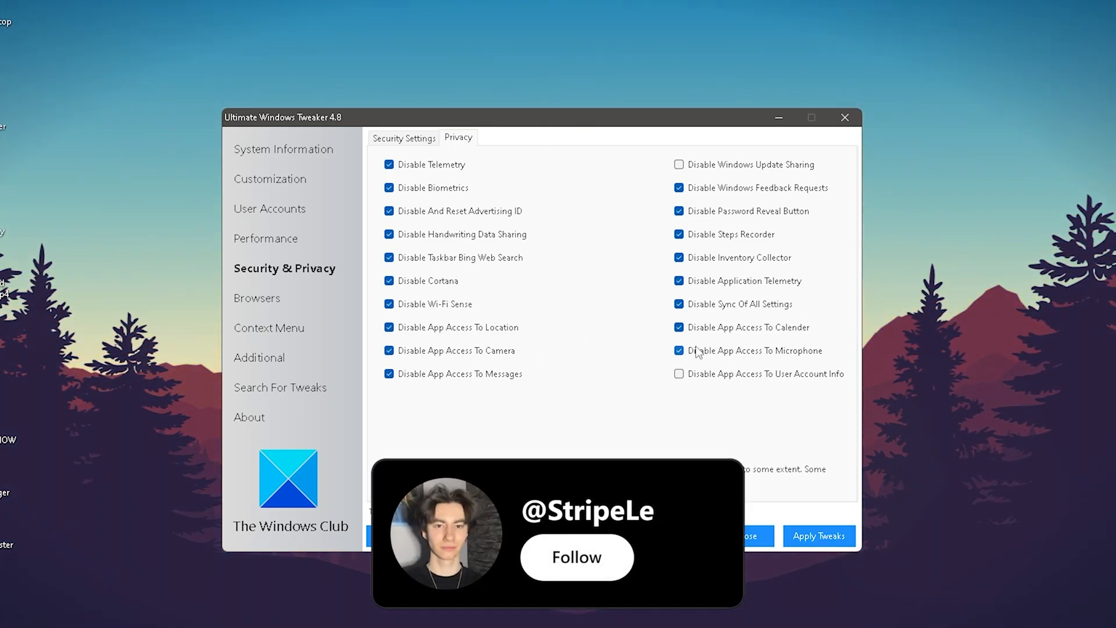
pyautogui.click(577, 557)
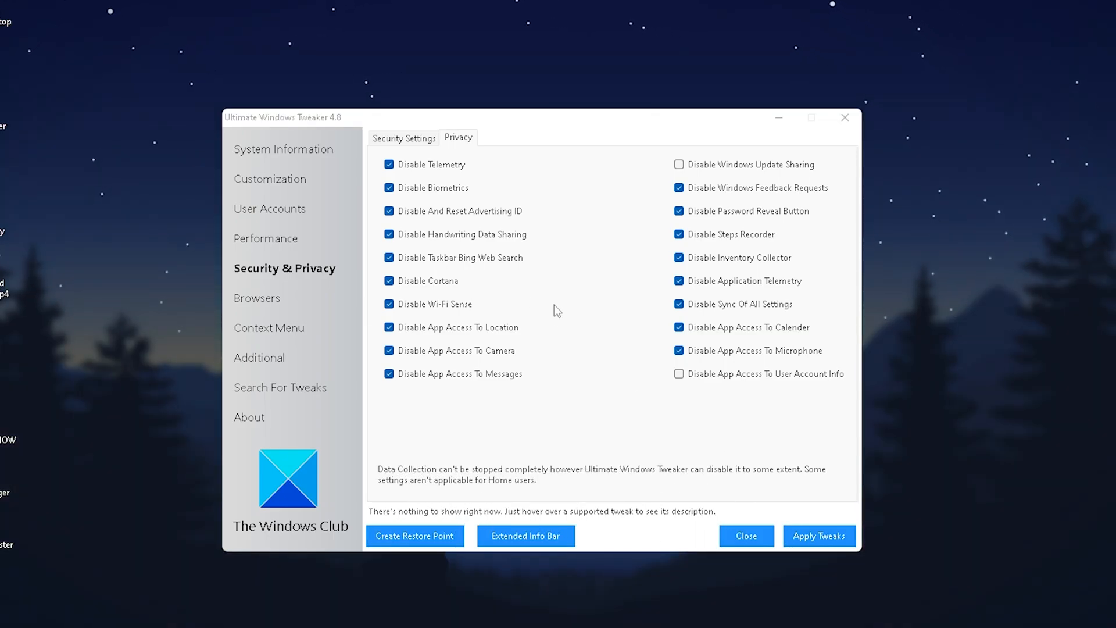
pyautogui.moveTo(472, 285)
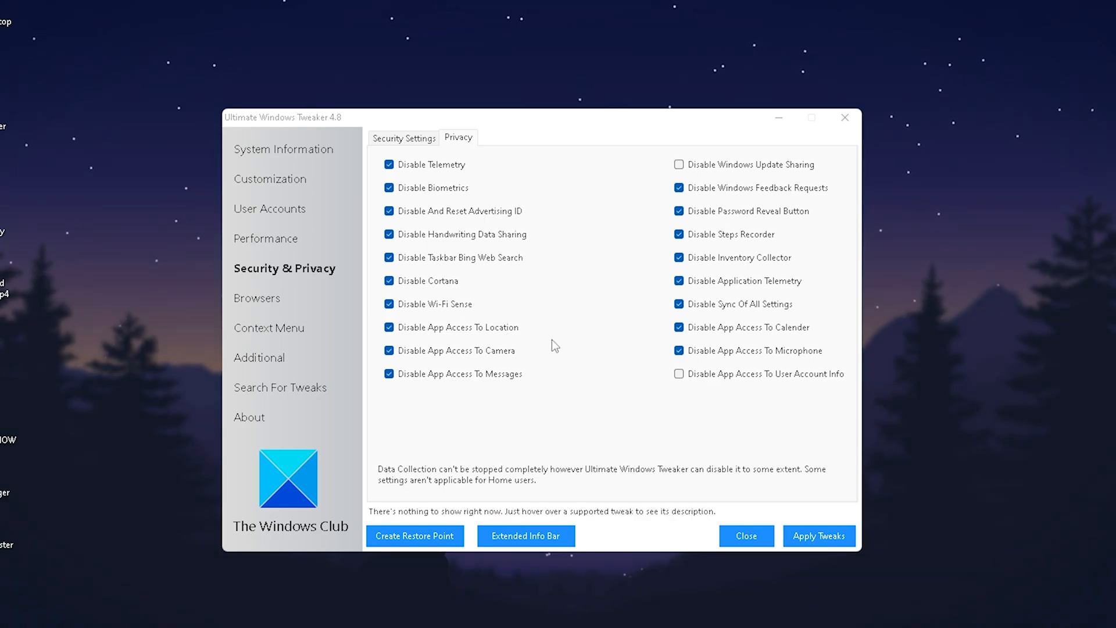
# Open the Additional network tweaks and apply all selected tweaks
pyautogui.click(263, 357)
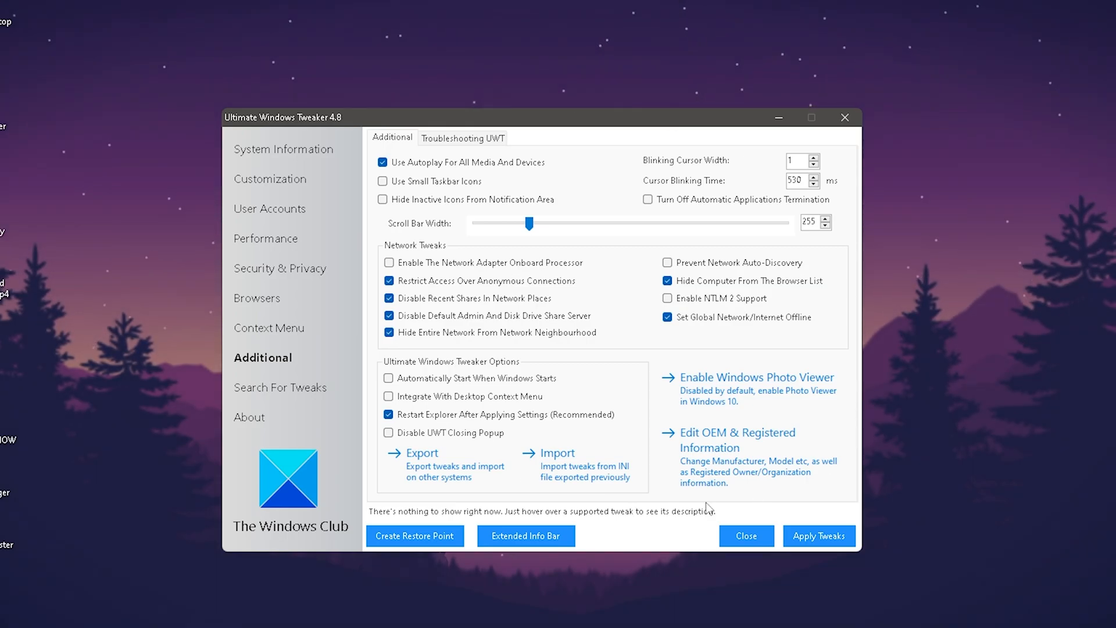
pyautogui.moveTo(521, 402)
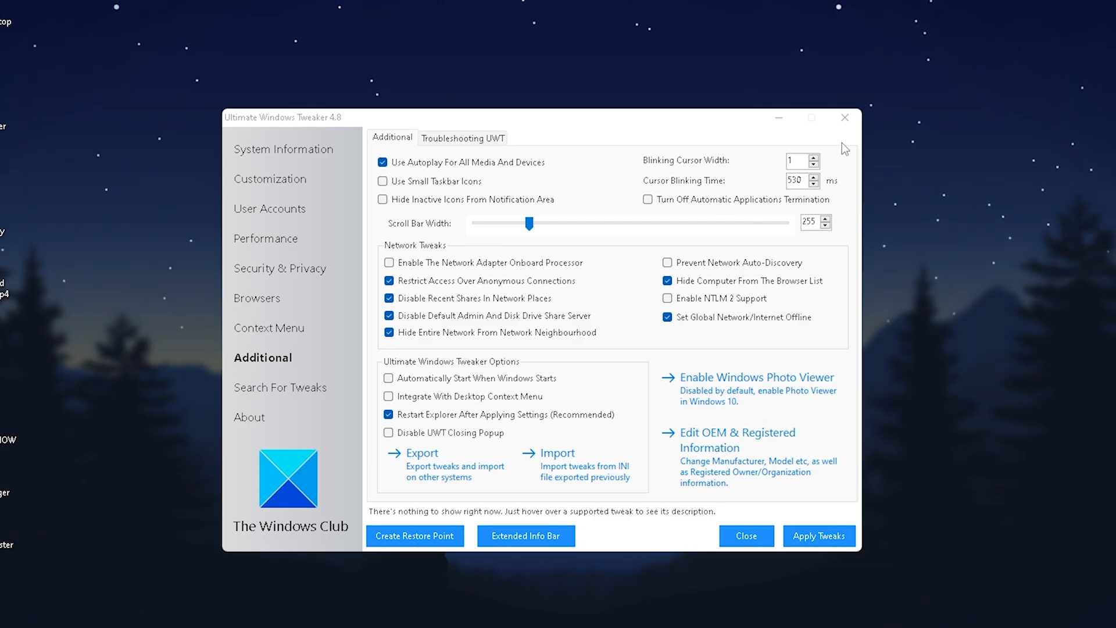
pyautogui.click(818, 536)
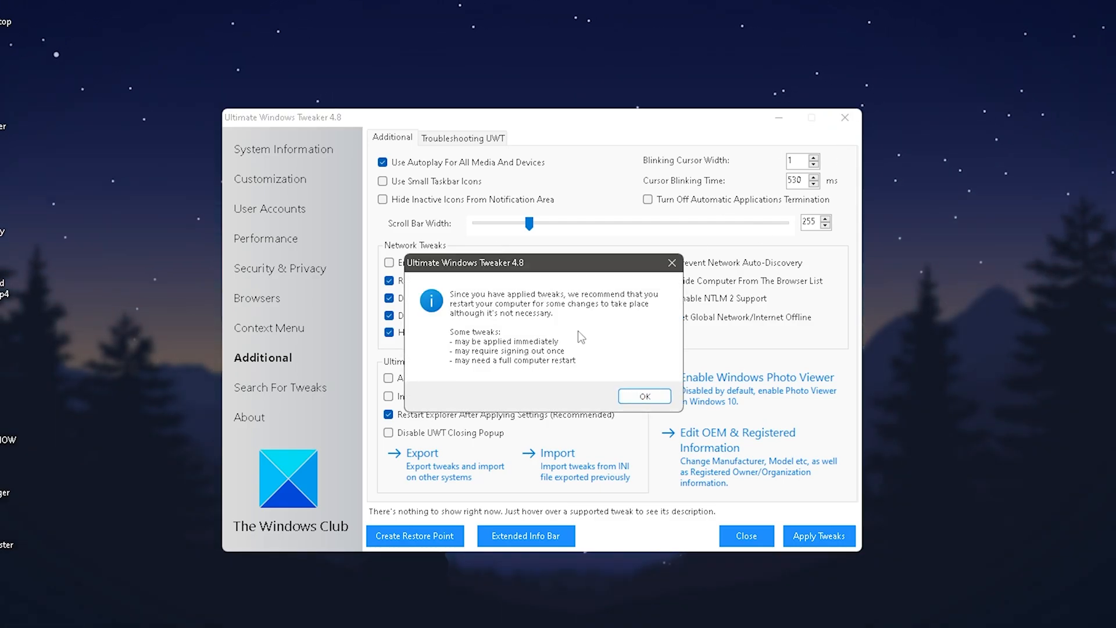